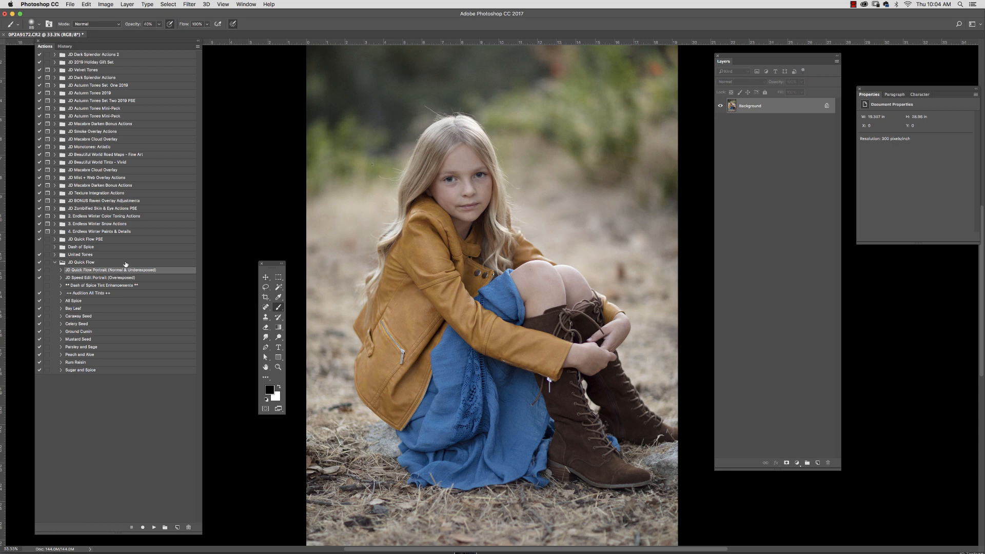
- Run the JD Quick Flow Portrait (Normal & Underexposed) action to build the retouching layer stack
left_click(81, 263)
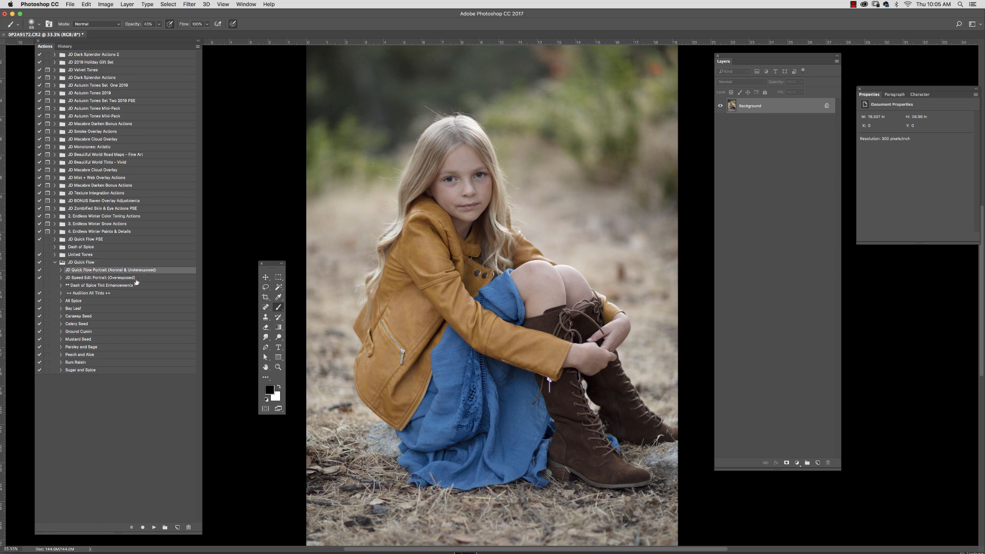
left_click(99, 277)
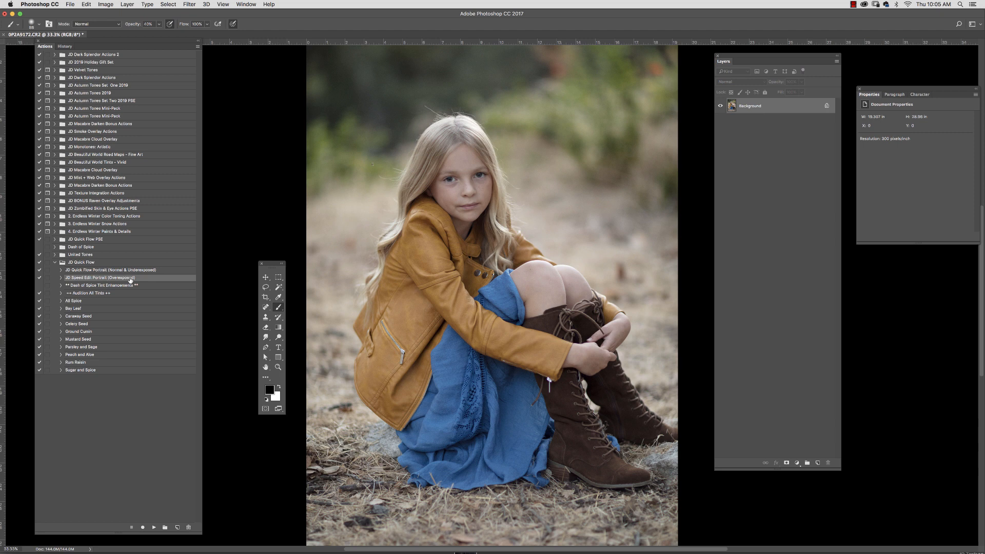
left_click(109, 270)
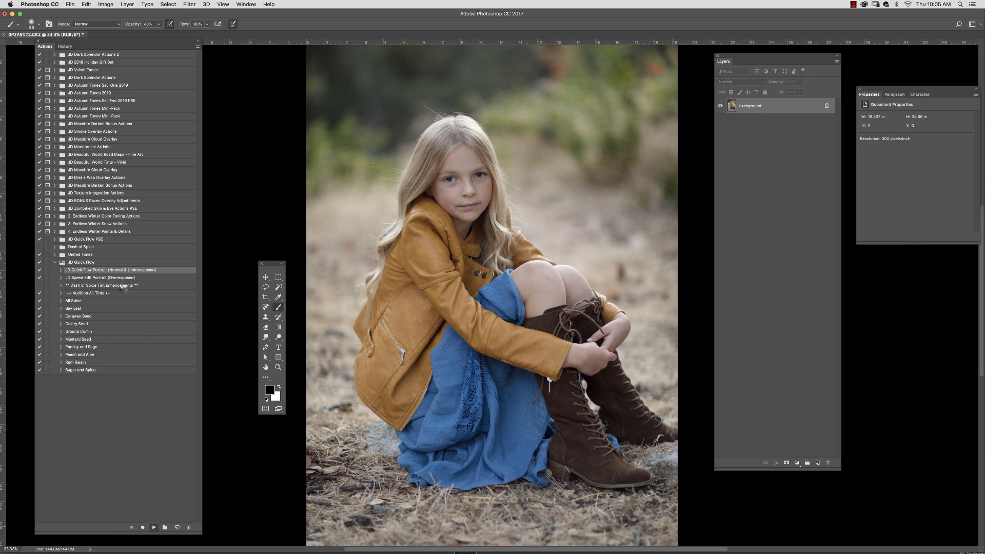
mouse_move(121, 280)
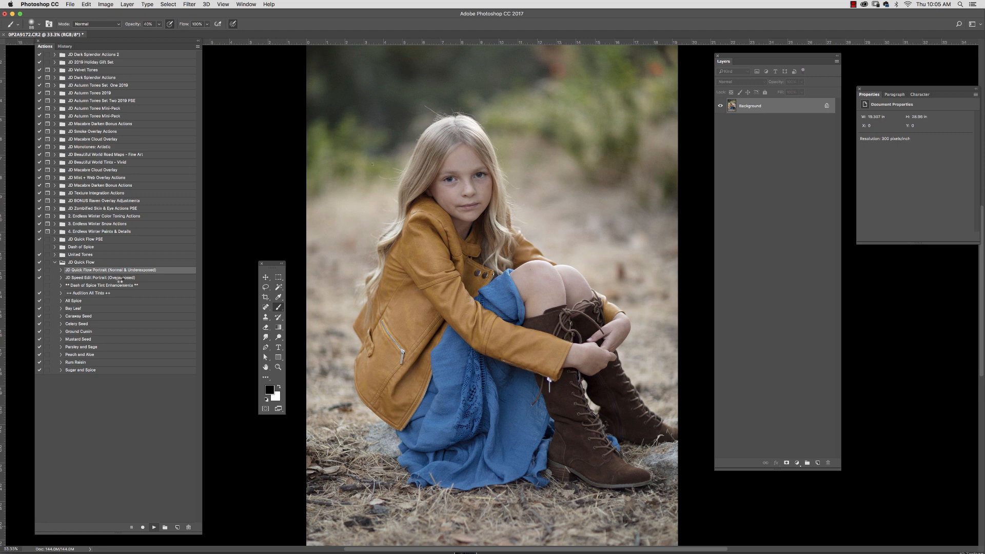
left_click(117, 285)
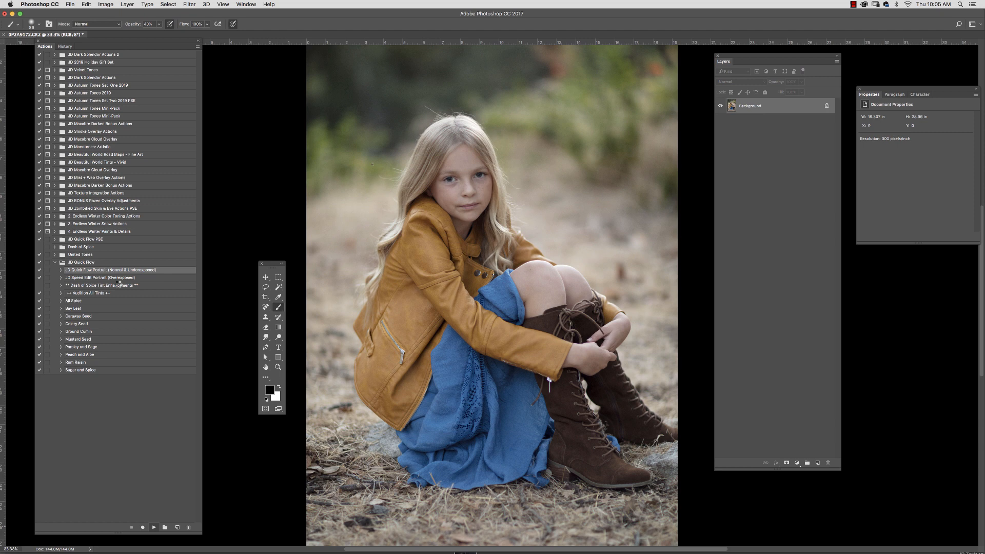
mouse_move(127, 287)
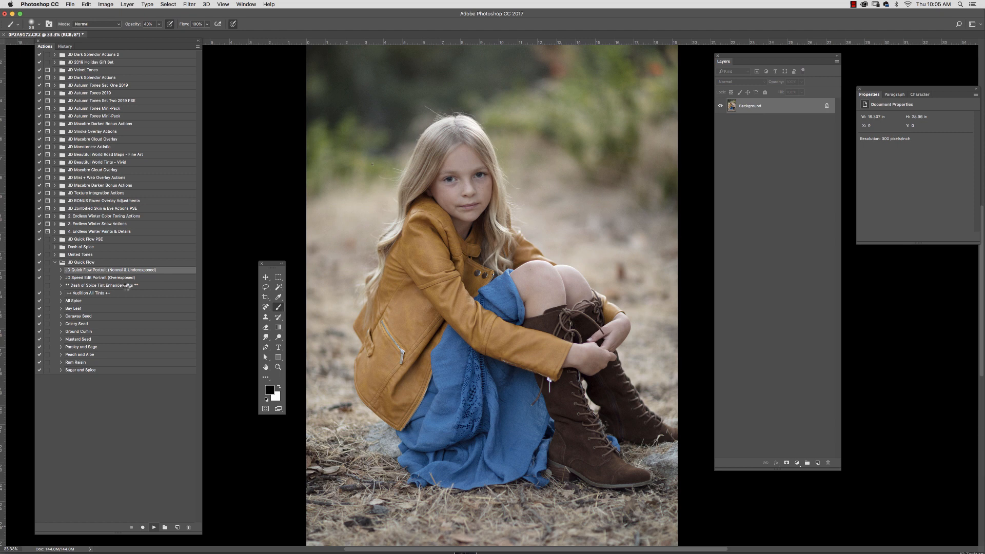
mouse_move(123, 289)
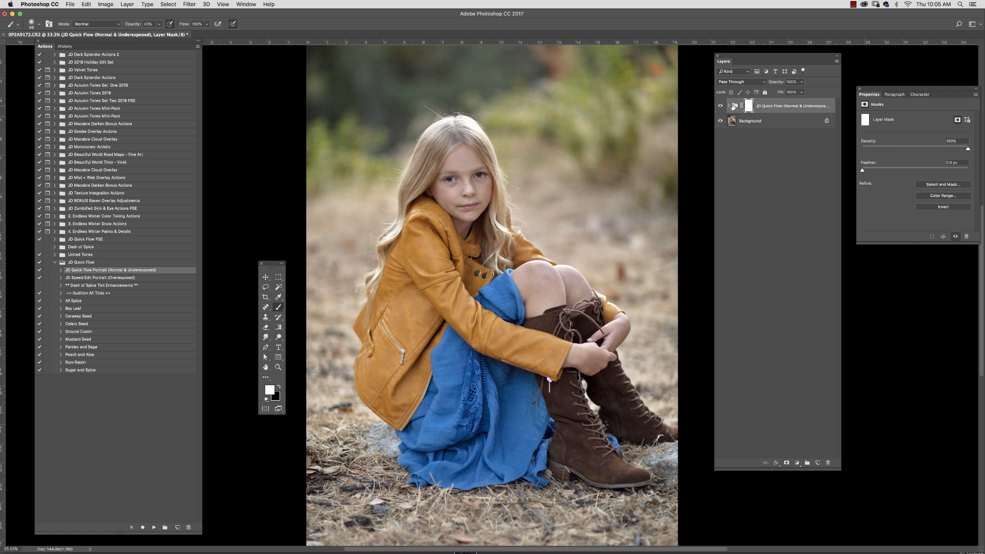
left_click(729, 106)
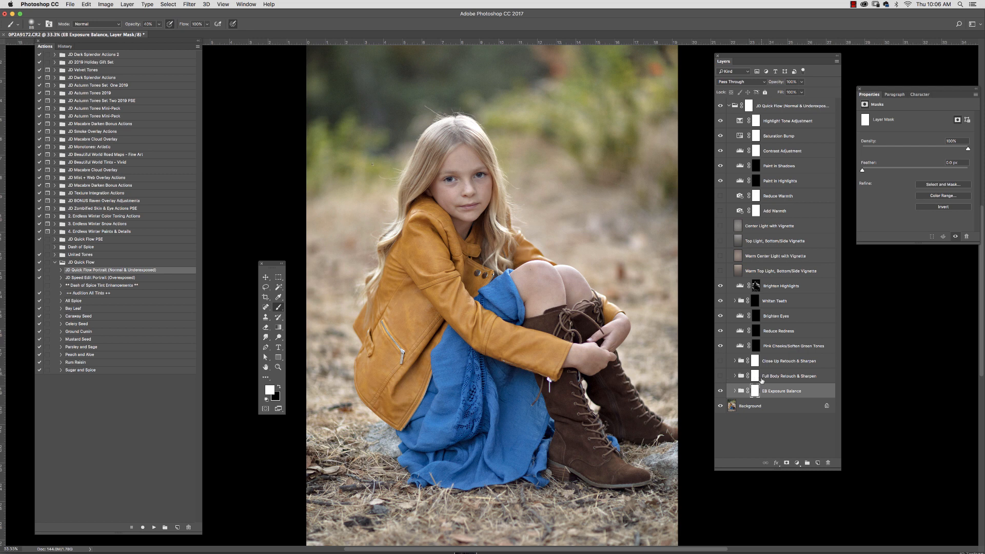
left_click(790, 376)
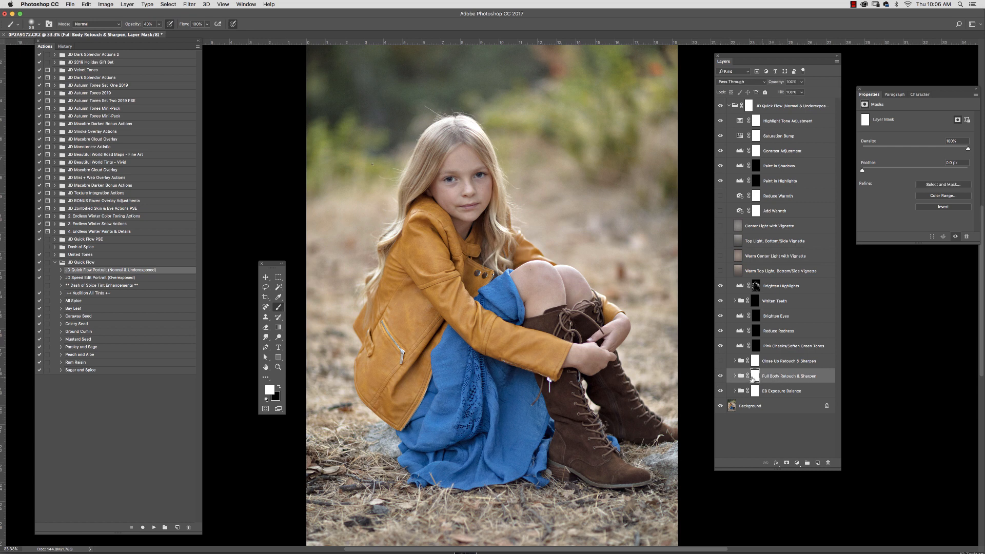
left_click(735, 375)
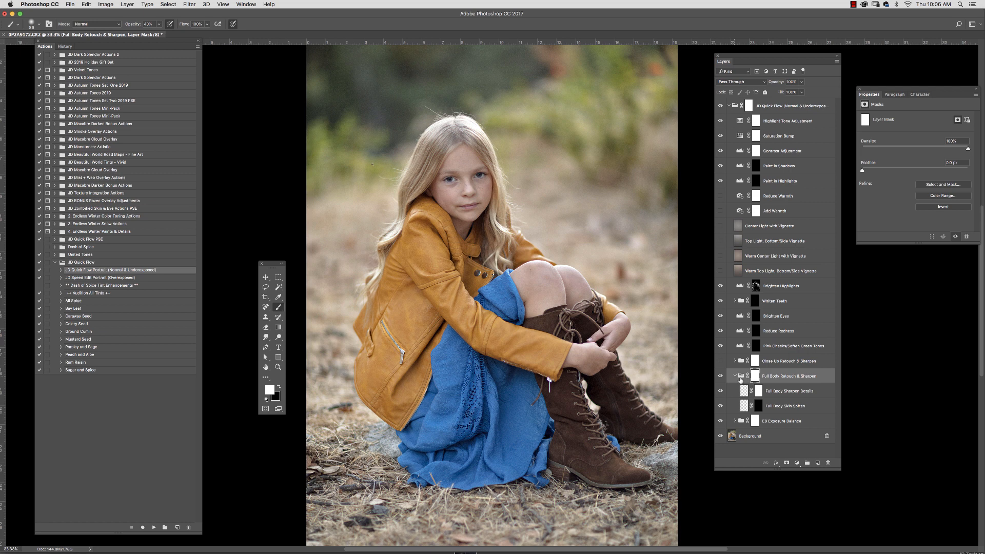
left_click(786, 406)
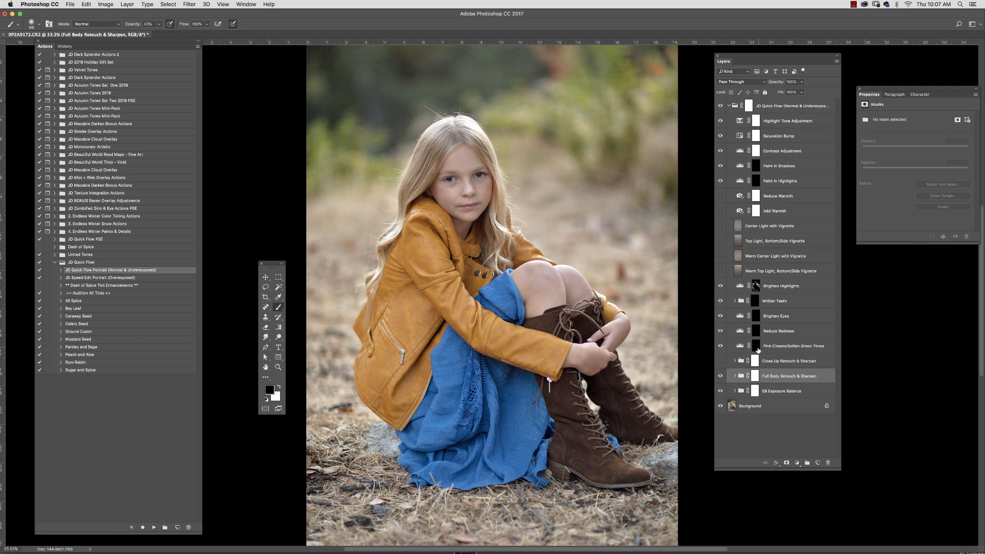
left_click(756, 344)
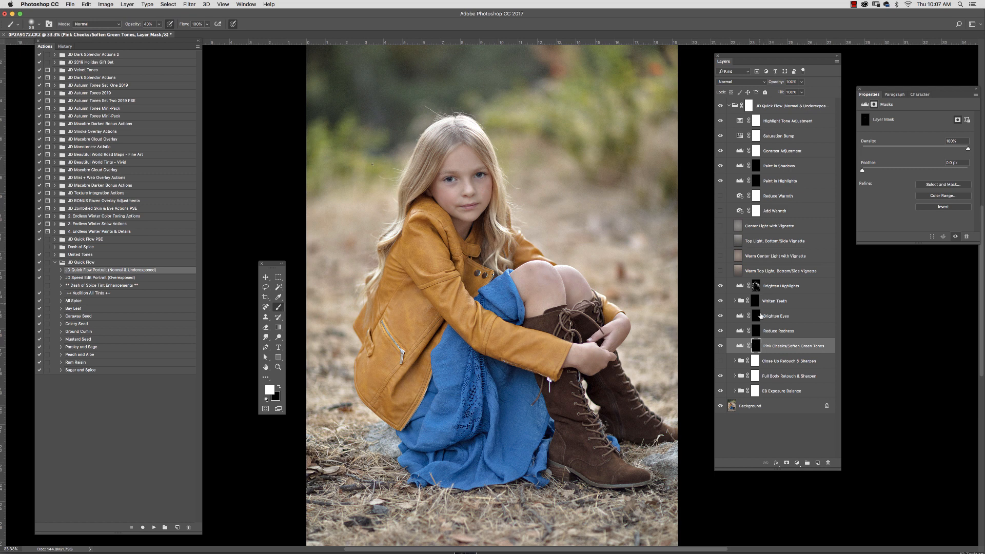
left_click(778, 331)
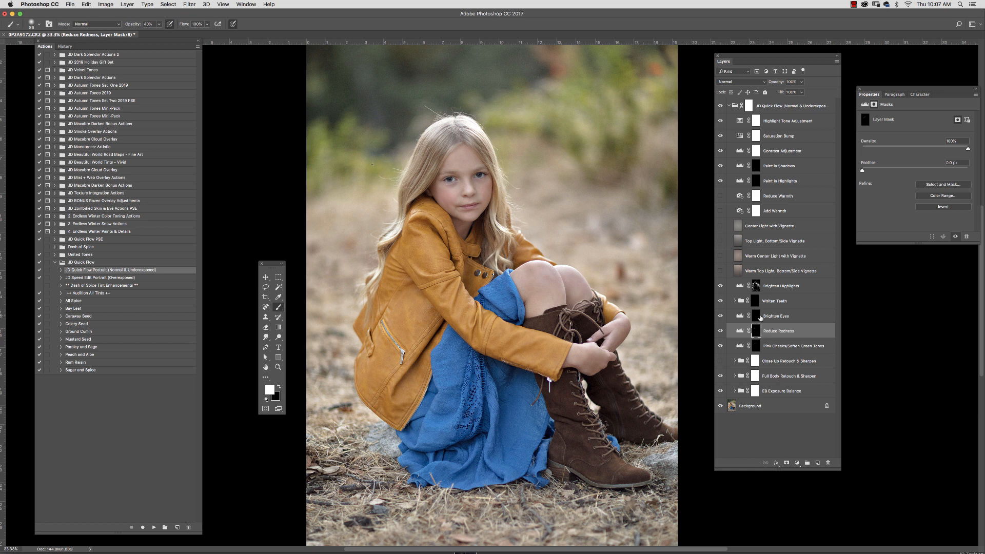
left_click(776, 316)
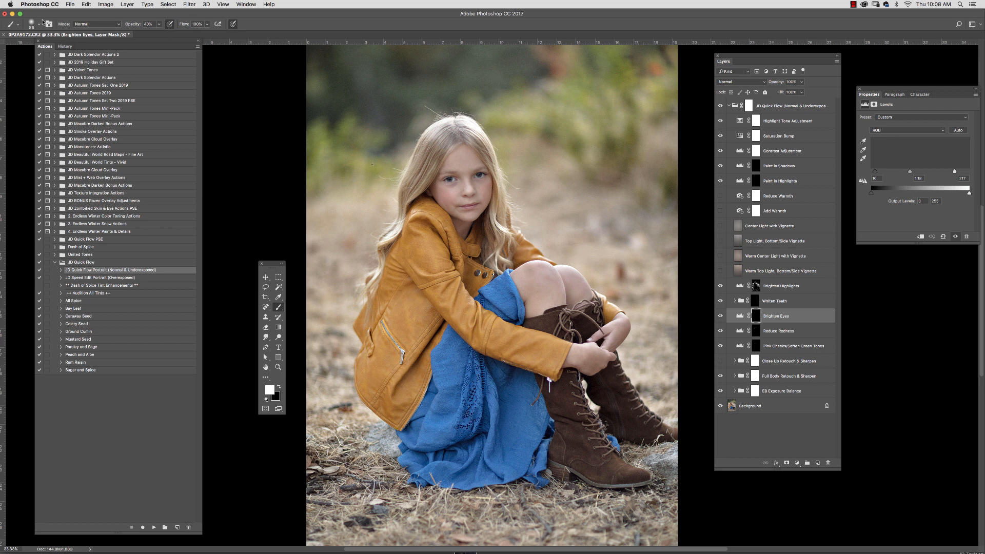
- Set brush opacity to 29%, compare Brighten Eyes on and off, then move to Whiten Teeth
left_click(47, 24)
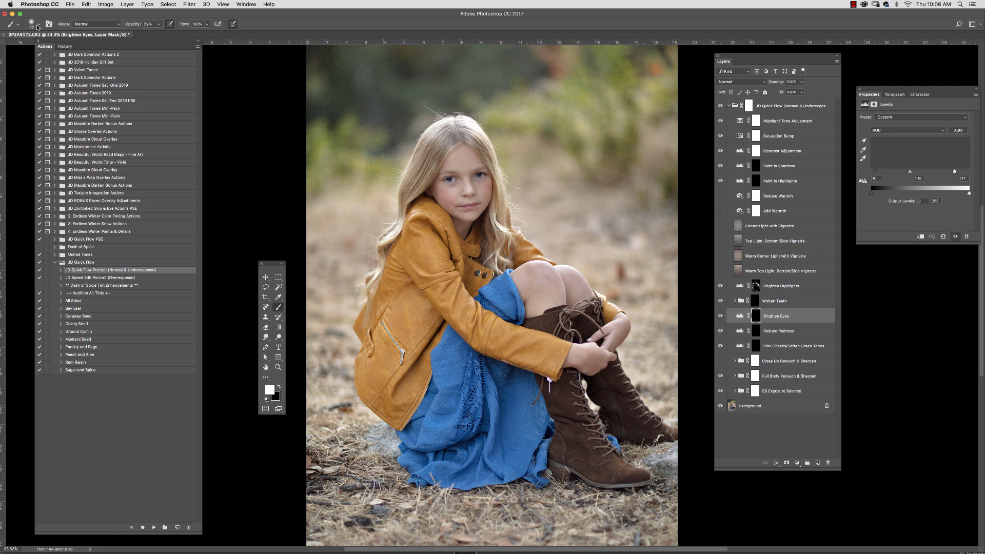
left_click(32, 25)
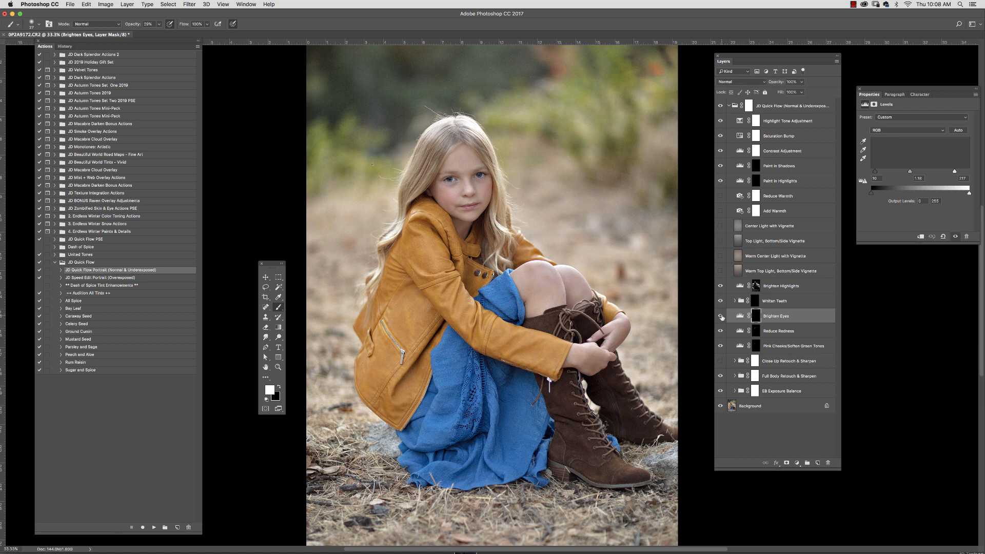
left_click(756, 315)
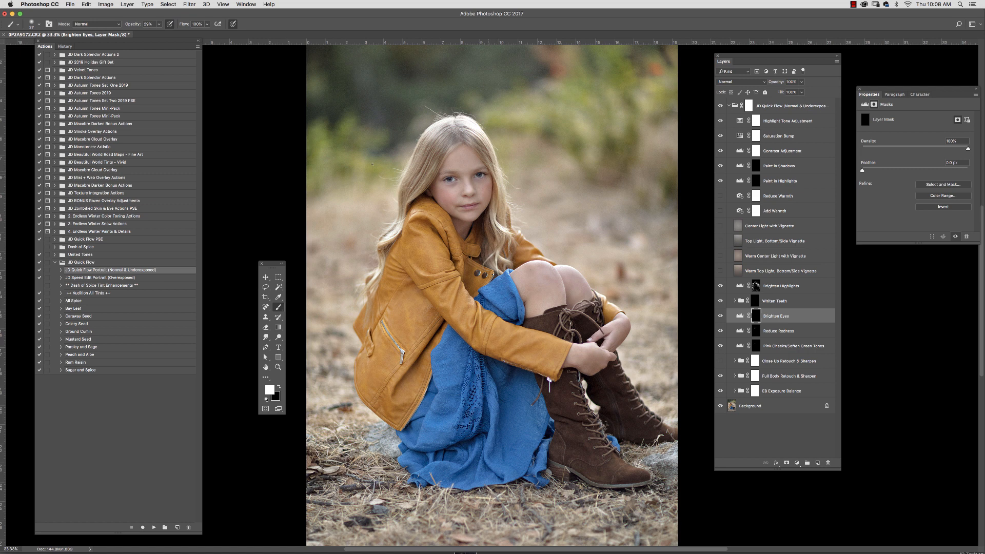
left_click(774, 300)
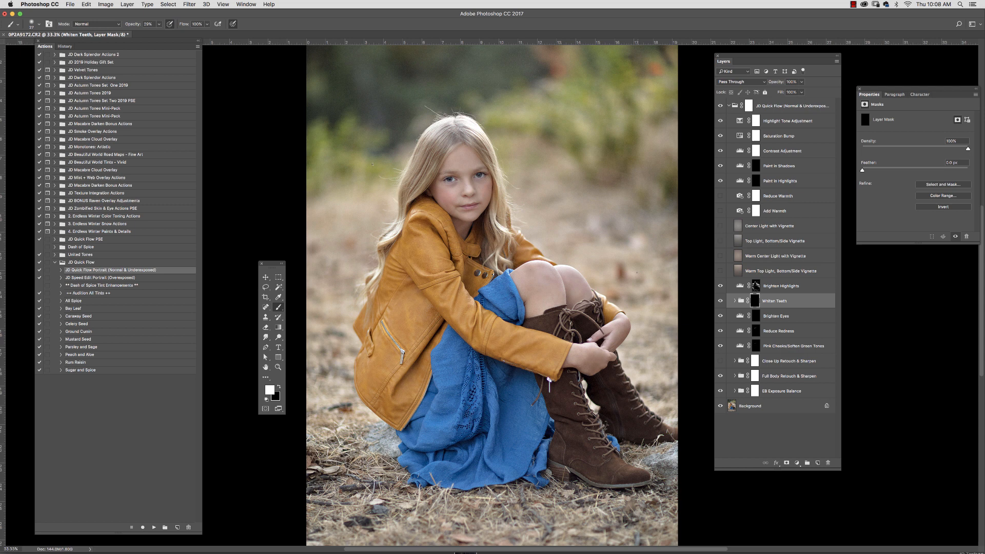
- Select Brighten Highlights to show its Levels and compare its effect on the portrait
left_click(780, 285)
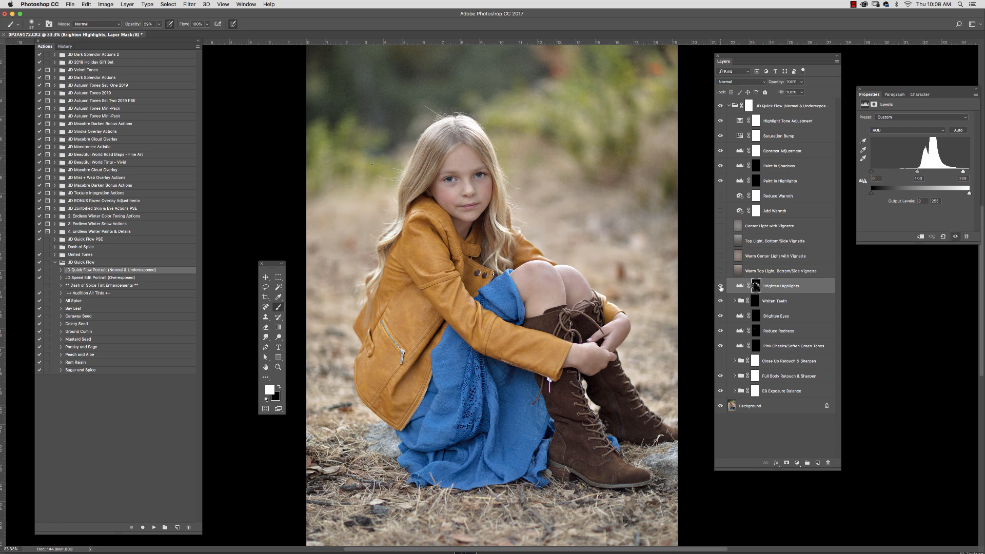
left_click(770, 226)
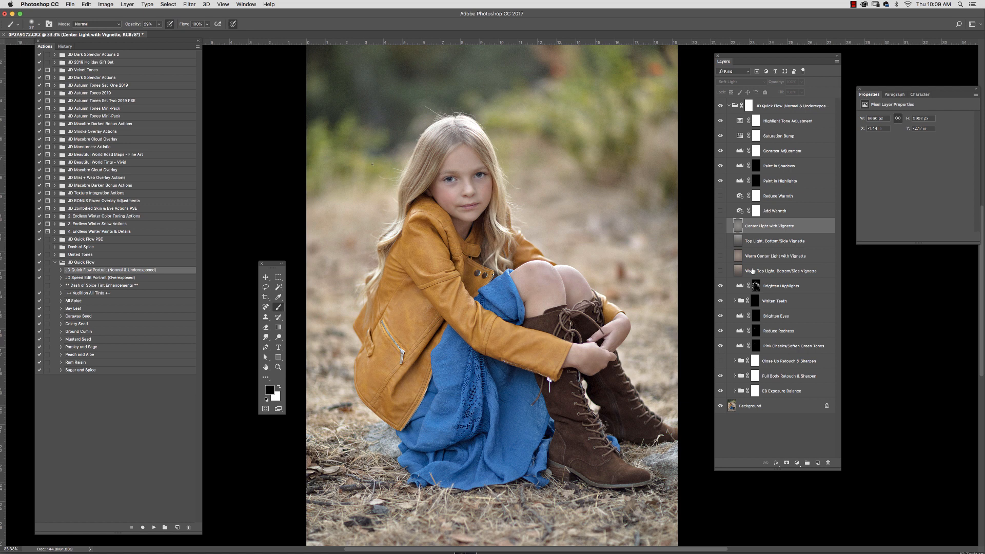
- Turn on the Warm Top Light, Bottom/Side Vignette layer above the center-light vignette
left_click(782, 271)
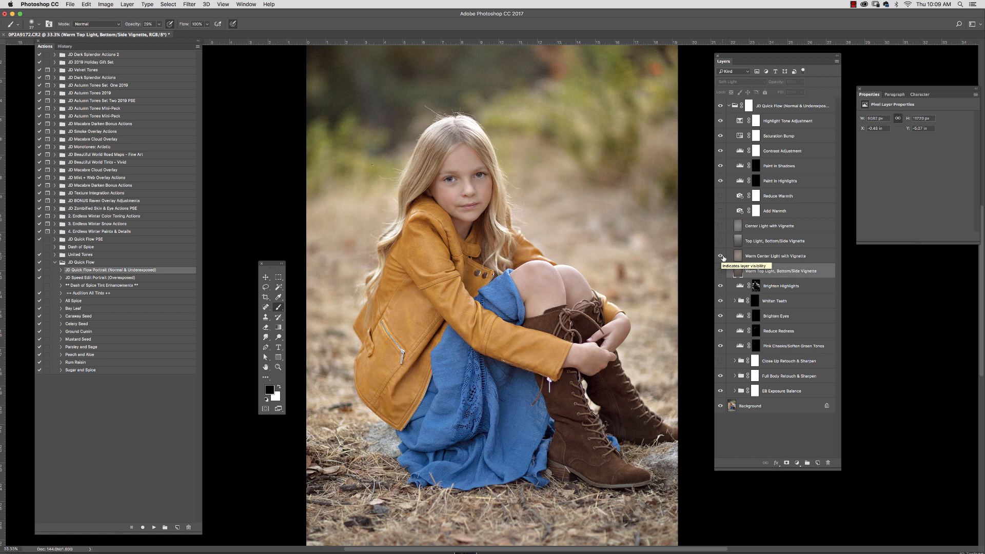
left_click(721, 256)
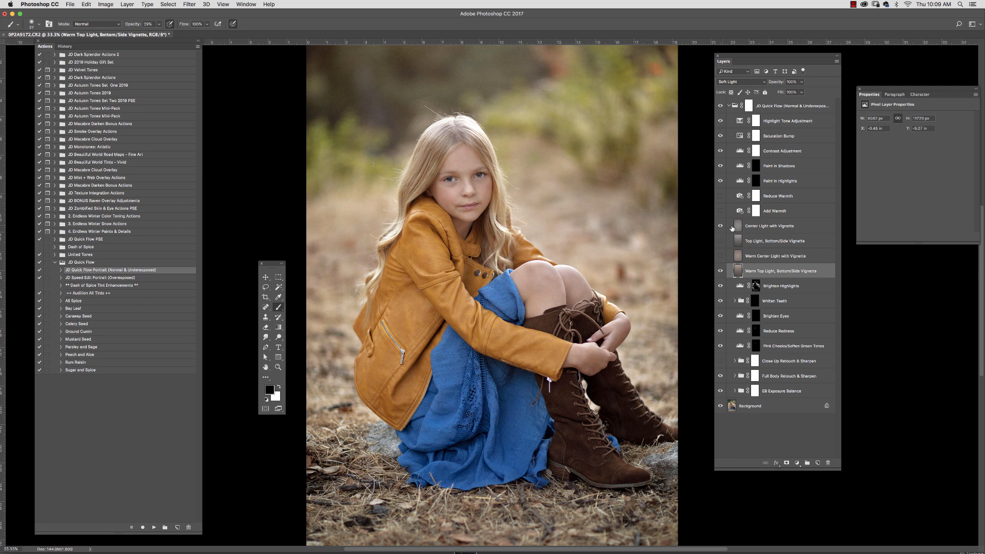
left_click(770, 226)
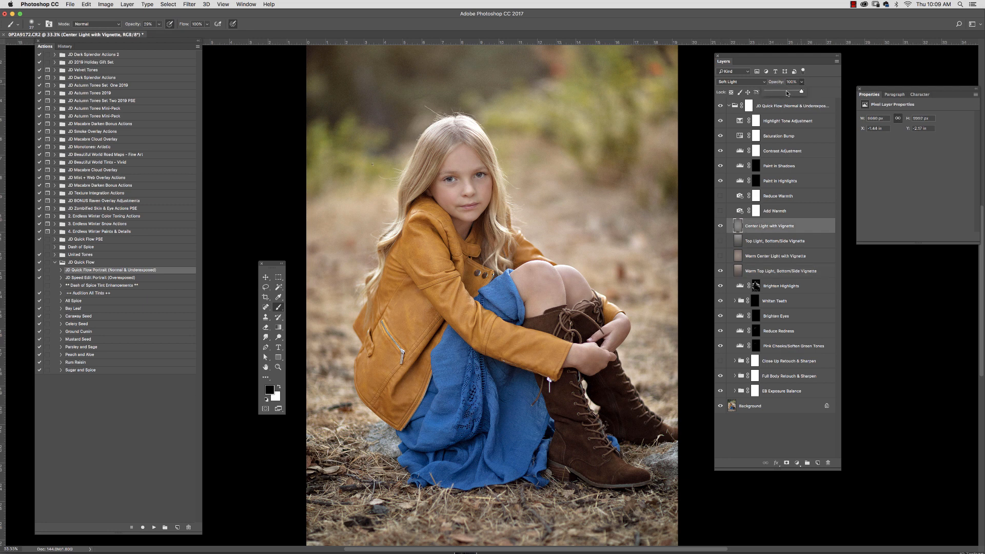
- Hide the Center Light with Vignette and bring up the Add Warmth filter settings
left_click_drag(802, 92, 783, 92)
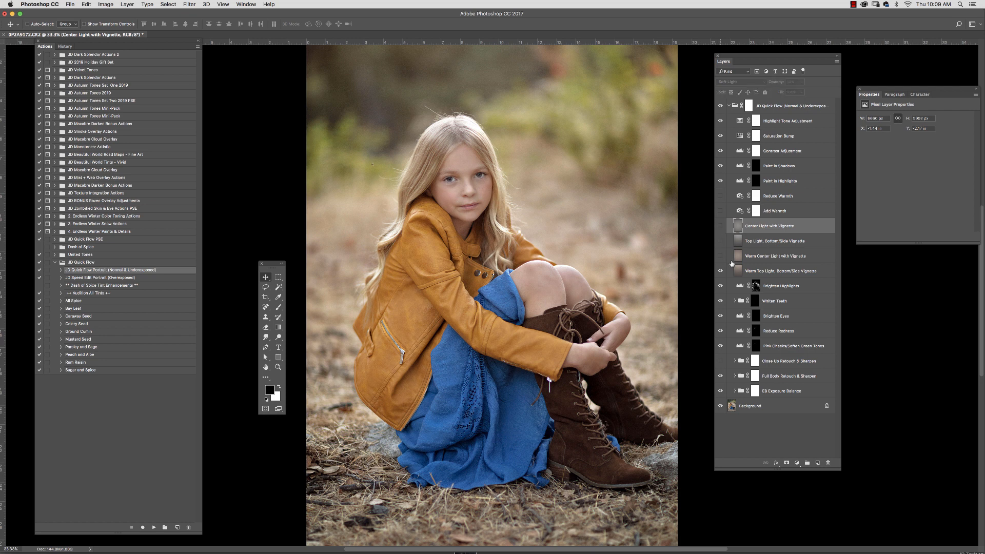
left_click(781, 271)
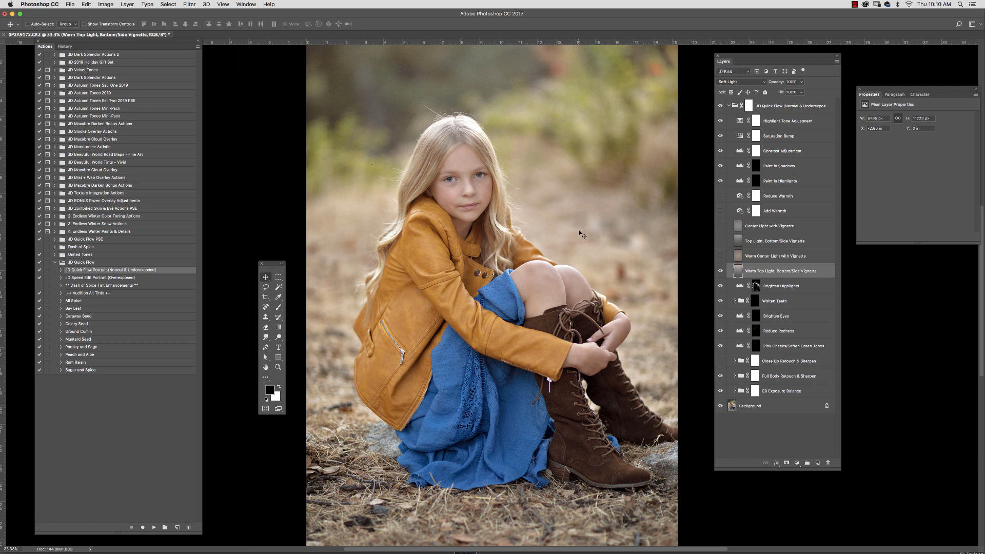
left_click(775, 210)
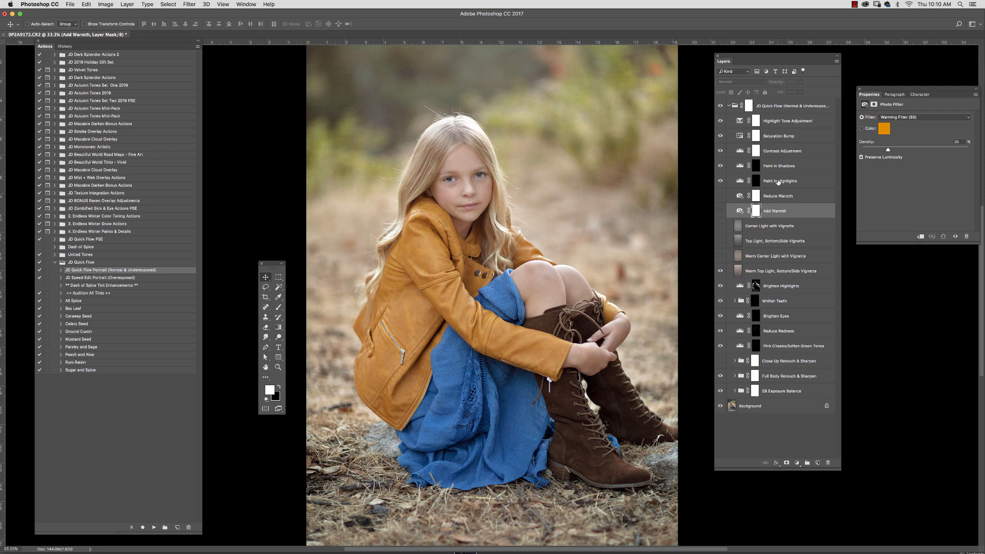
- Show the Paint in Highlights layer's Levels settings
left_click(780, 181)
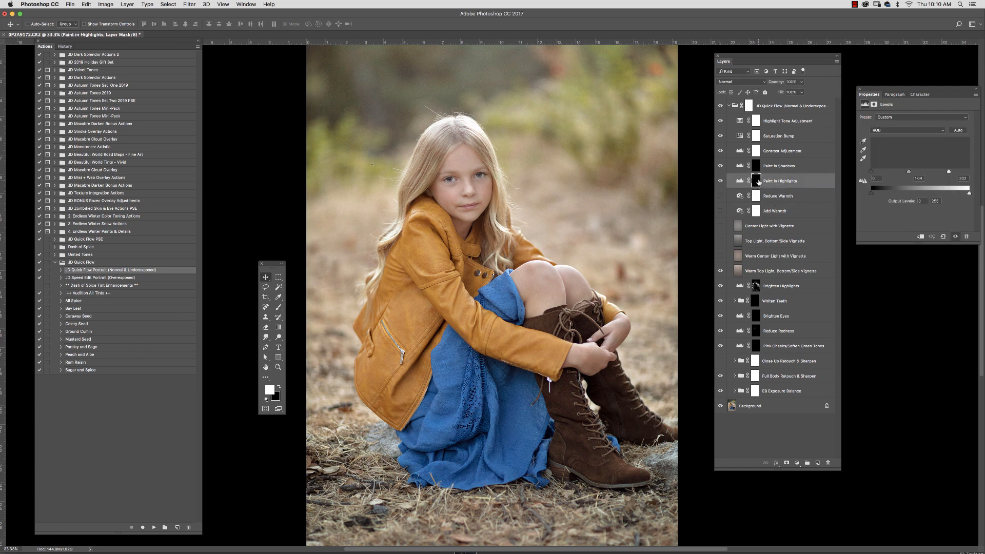
- Paint low-opacity white into the Paint in Highlights mask and soften it with Gaussian Blur
left_click(753, 179)
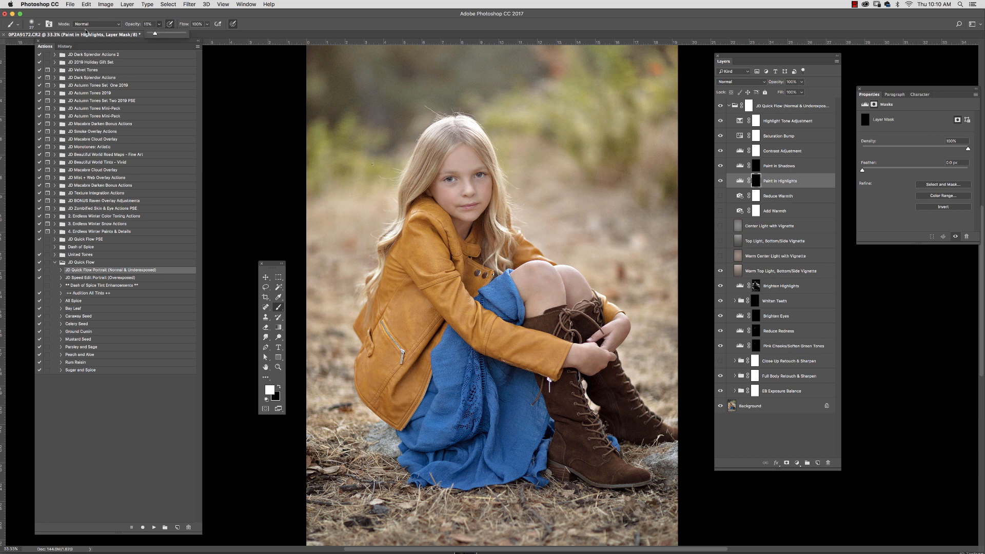
left_click(33, 25)
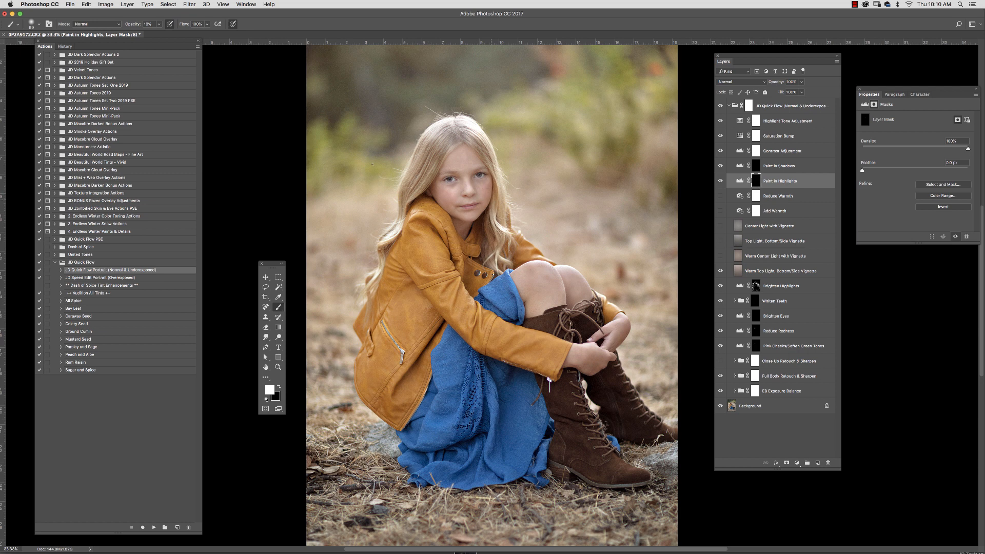
left_click(199, 4)
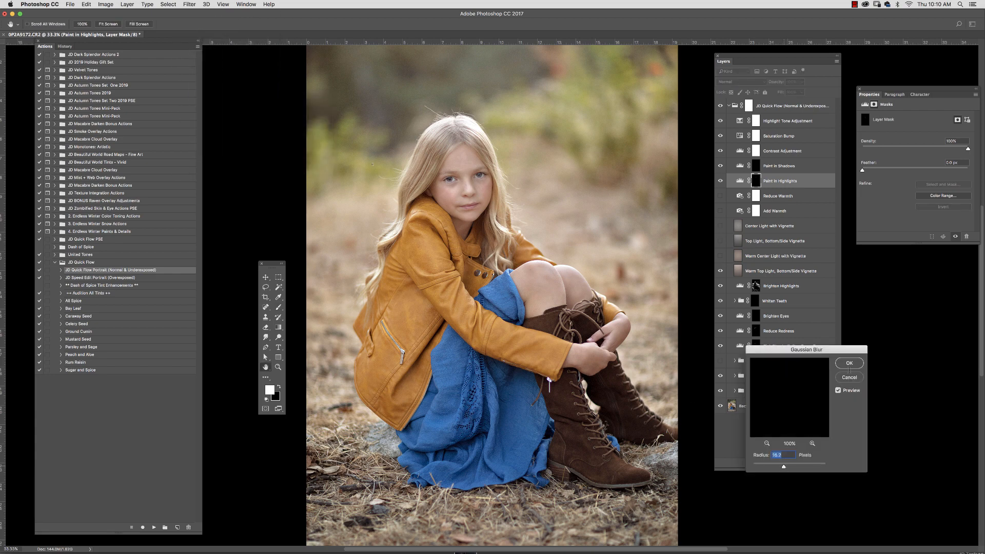
left_click(850, 363)
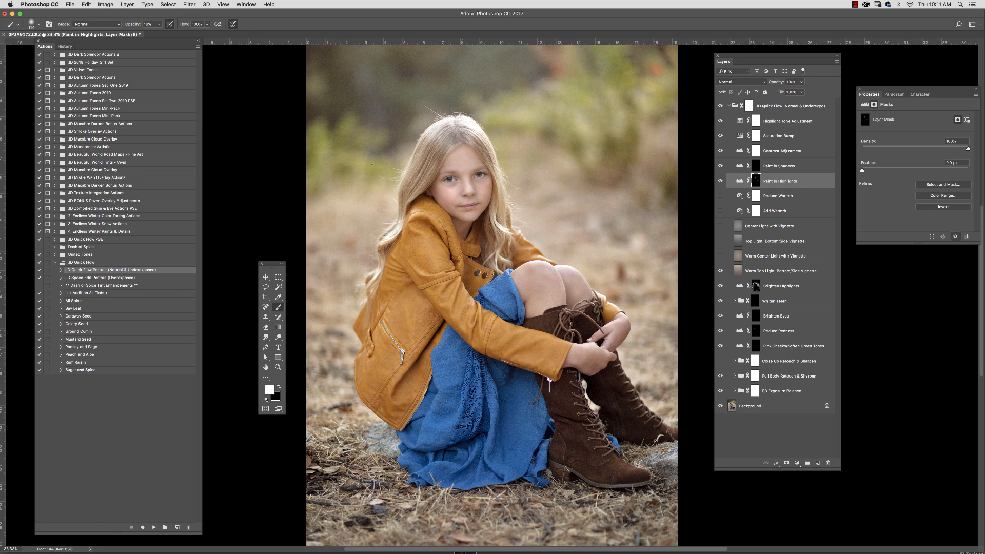
- Apply a second, stronger Gaussian Blur to the highlight mask, then move to Paint in Shadows
left_click(199, 4)
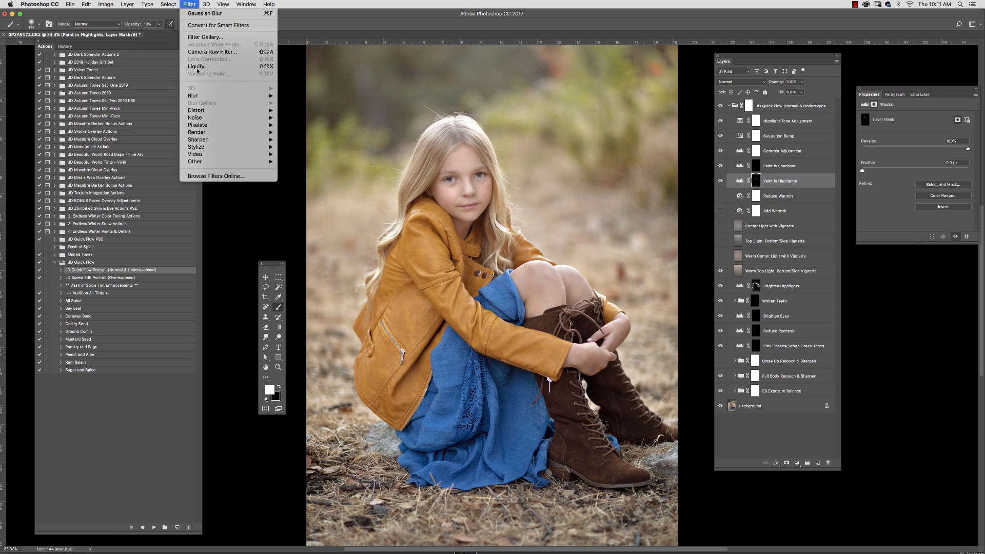
left_click(199, 4)
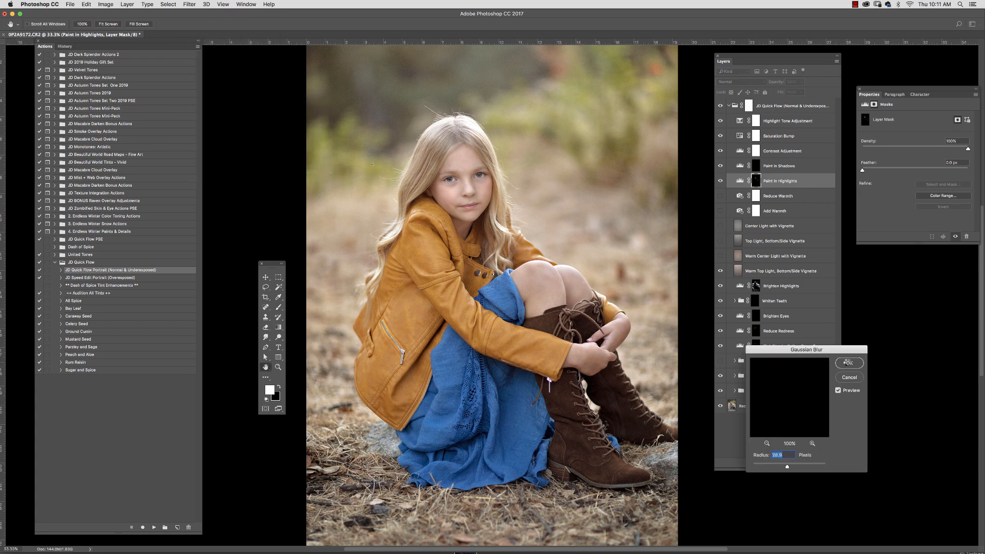
left_click(849, 363)
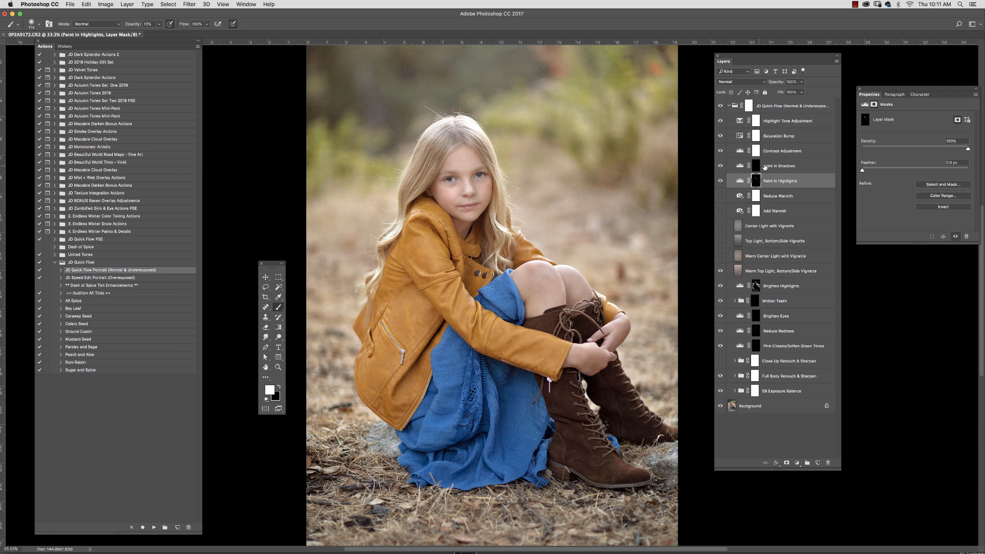
left_click(779, 165)
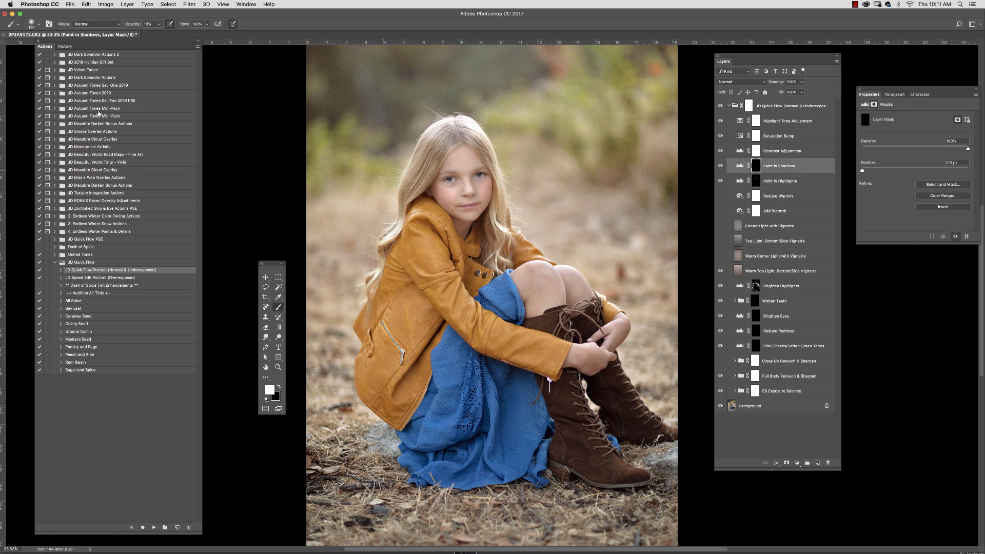
- Paint low-opacity shadows into the Paint in Shadows mask, then show Contrast Adjustment's Levels
left_click(32, 26)
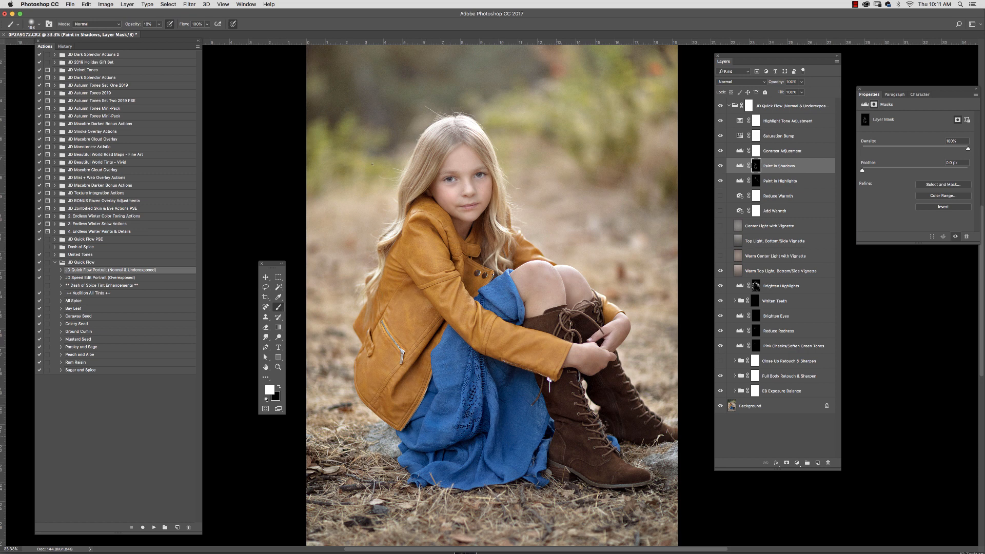
mouse_move(613, 250)
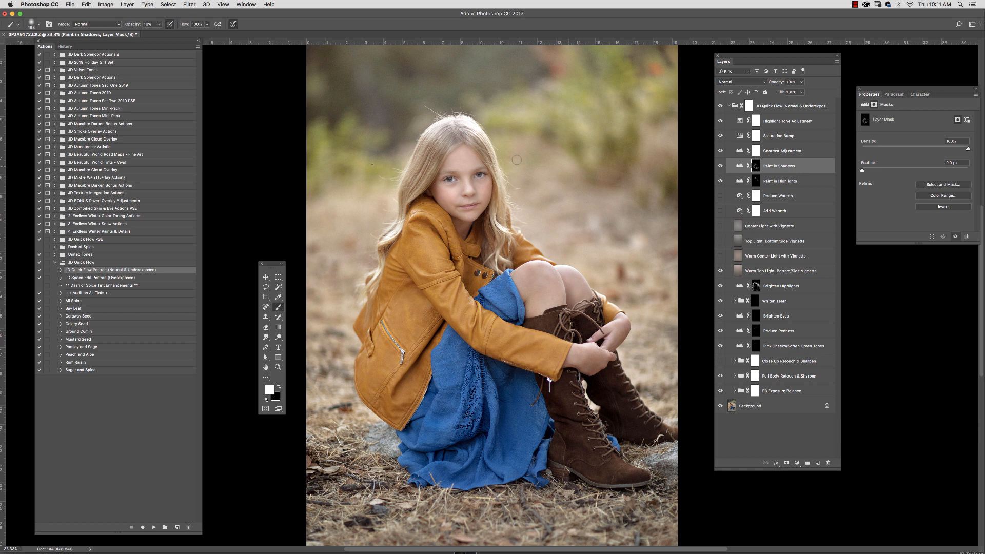
mouse_move(551, 172)
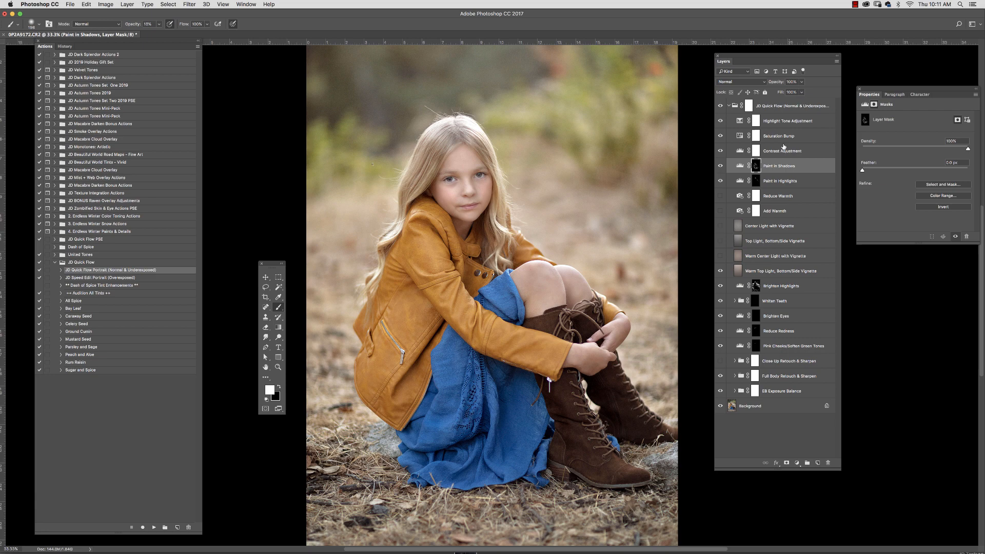
left_click(782, 149)
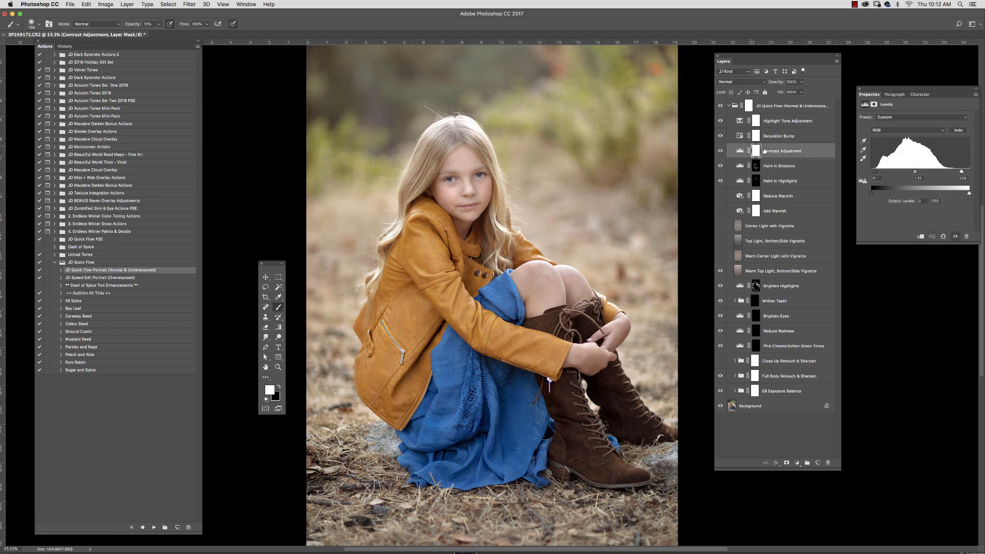
- Review Contrast Adjustment and Saturation Bump, then collapse the Quick Flow group
left_click(740, 150)
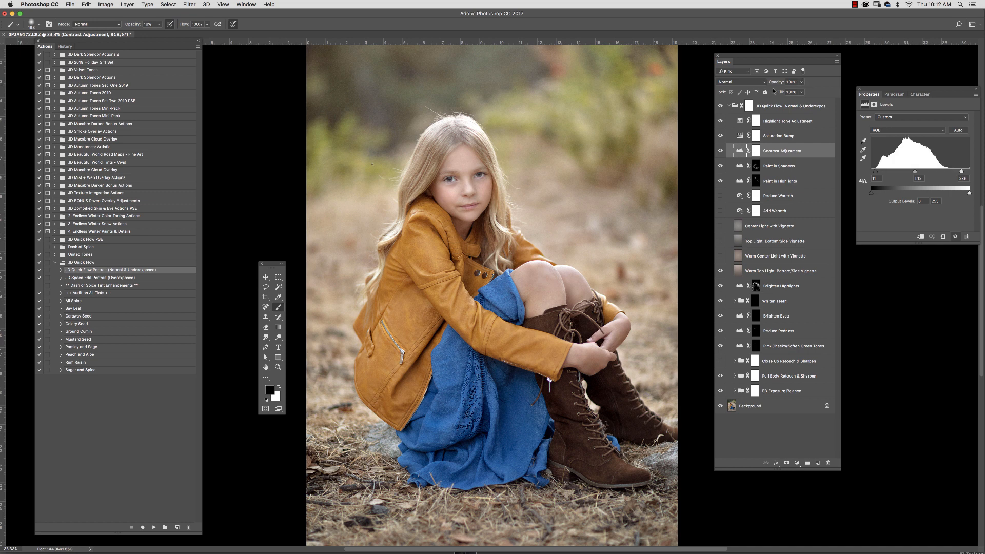
left_click(778, 135)
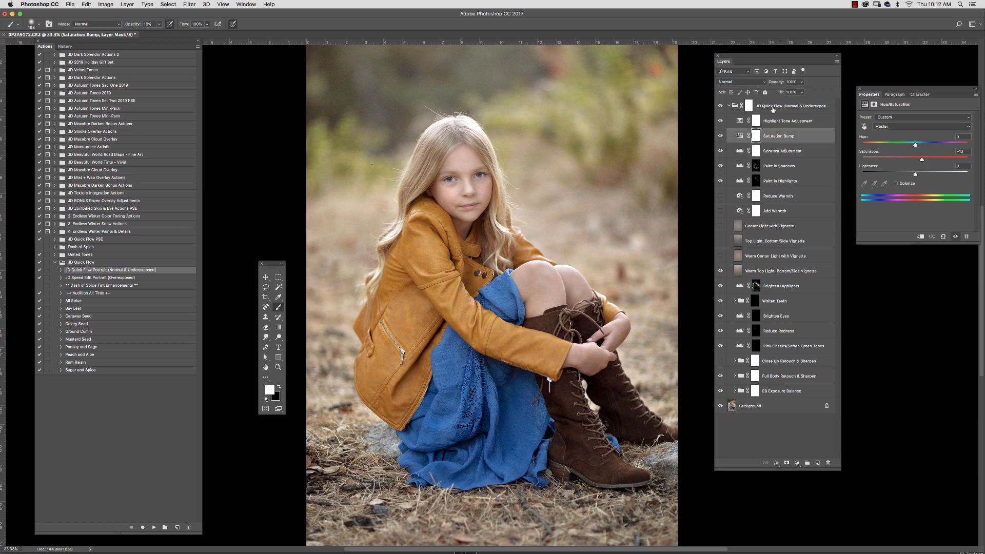
left_click(789, 121)
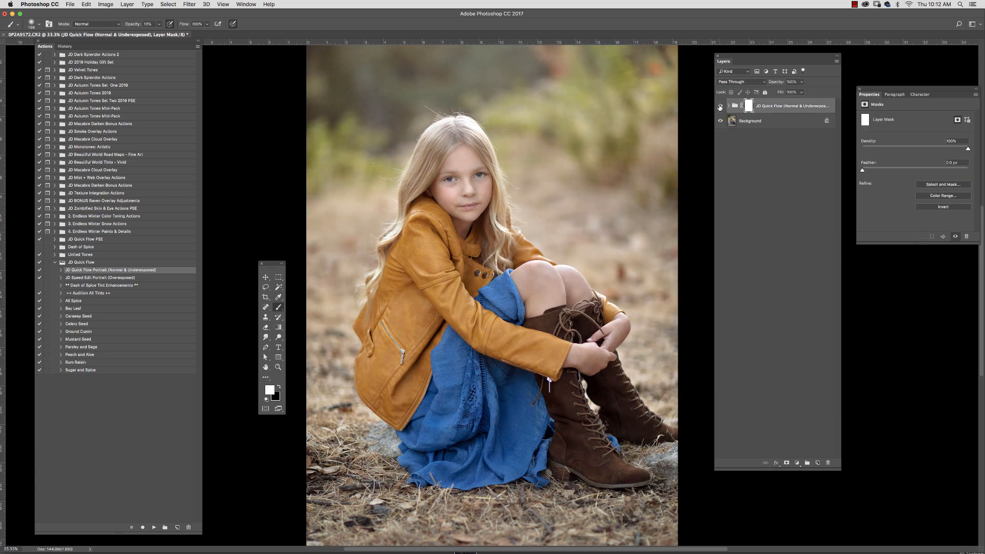
- Run the Audition All Tints action, adding ten spice tint groups above the Quick Flow group
left_click(720, 106)
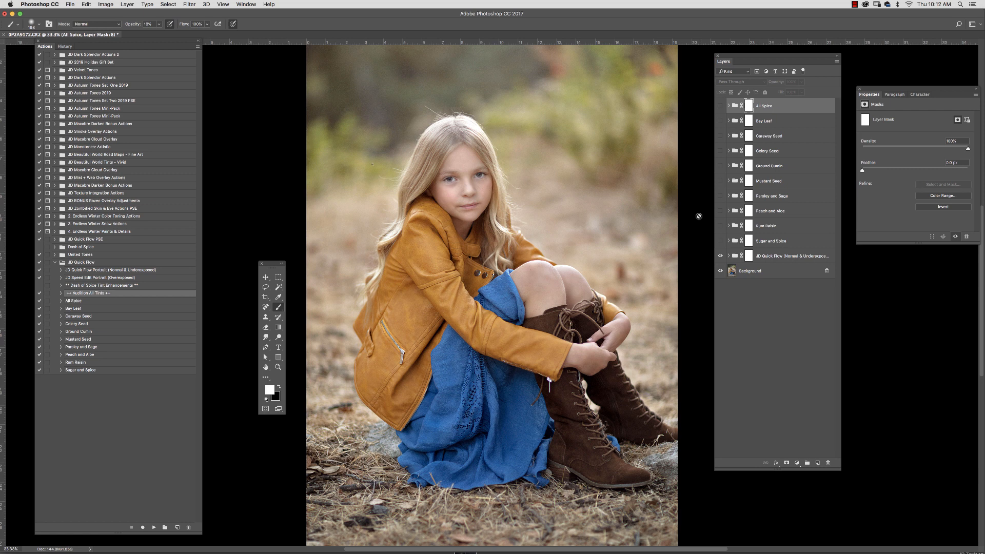
- Make the Bay Leaf tint group visible on the portrait
left_click(772, 240)
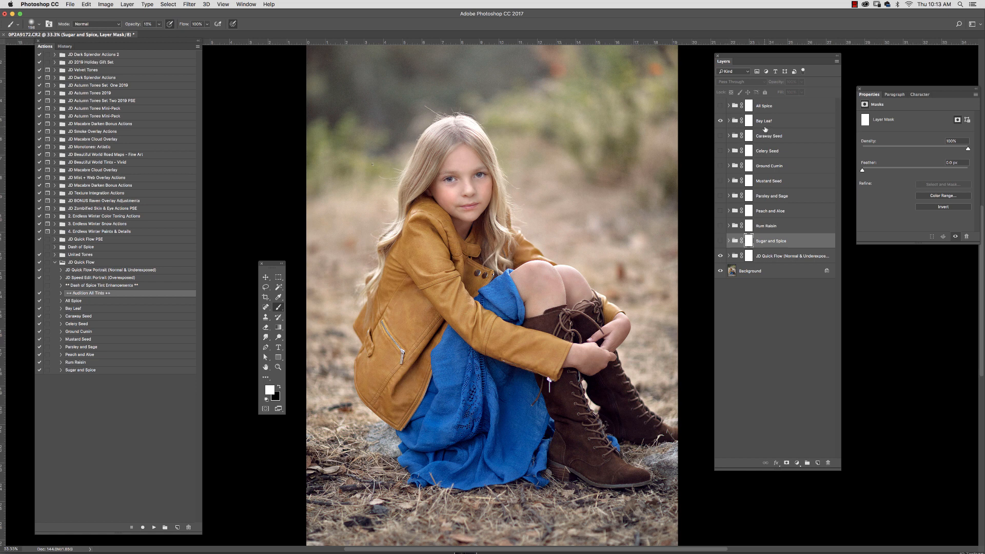
mouse_move(762, 133)
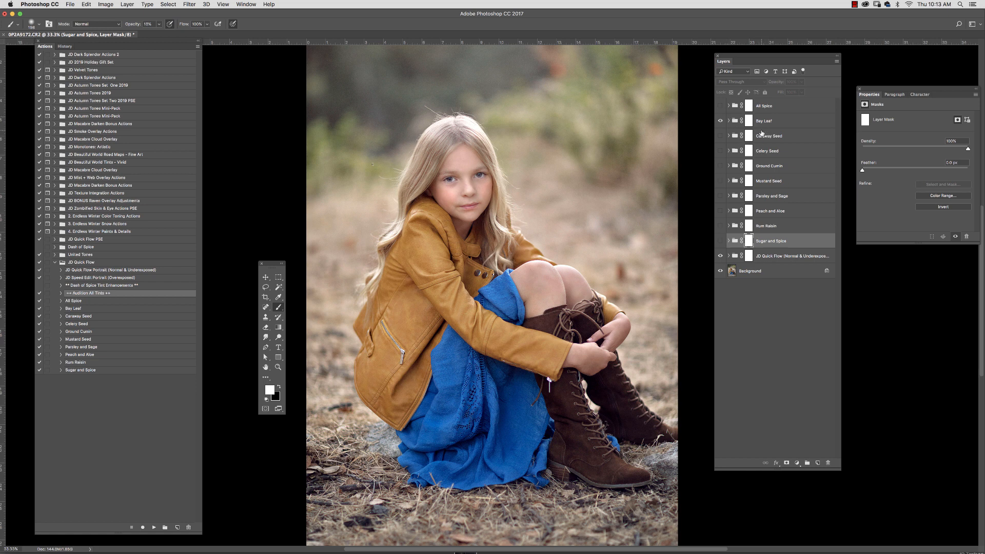